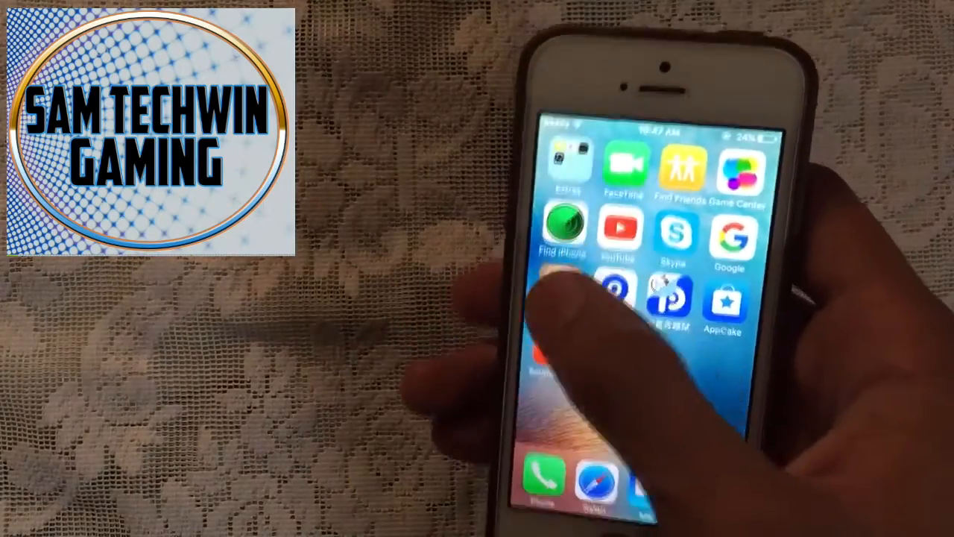
Launch Cydia from the home screen and show its Sources list.
{"action": "left_click", "coordinate": [619, 301]}
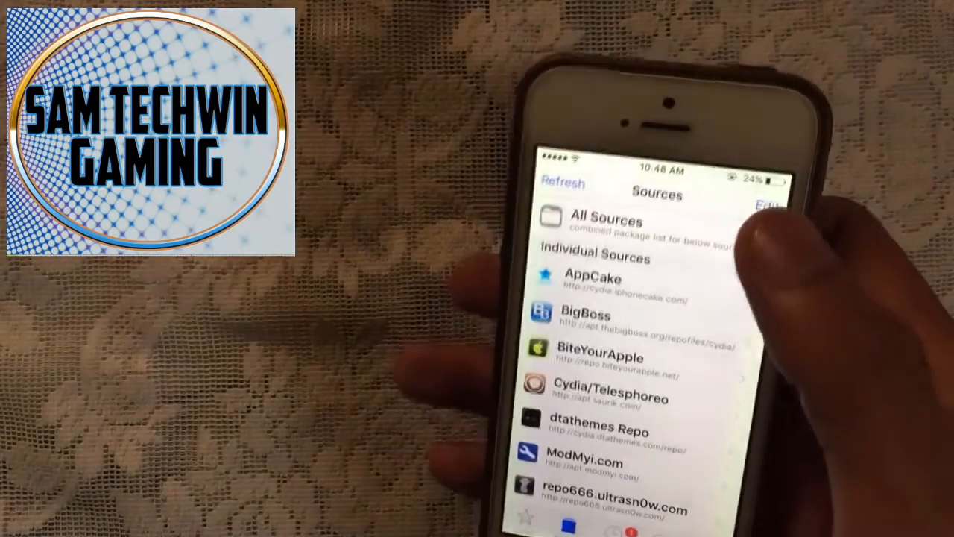
{"action": "left_click", "coordinate": [766, 202]}
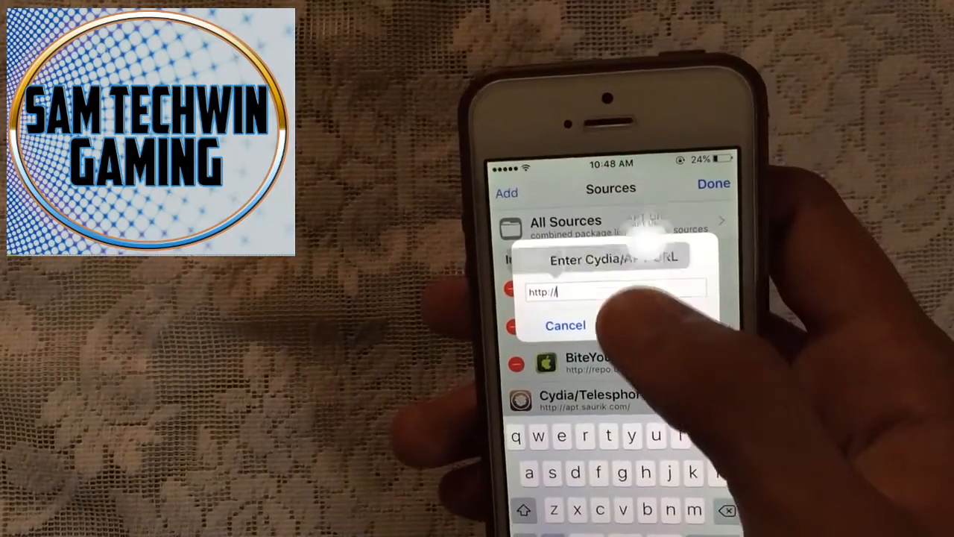
{"action": "type", "text": "http://coolstar.org/publicrepo/"}
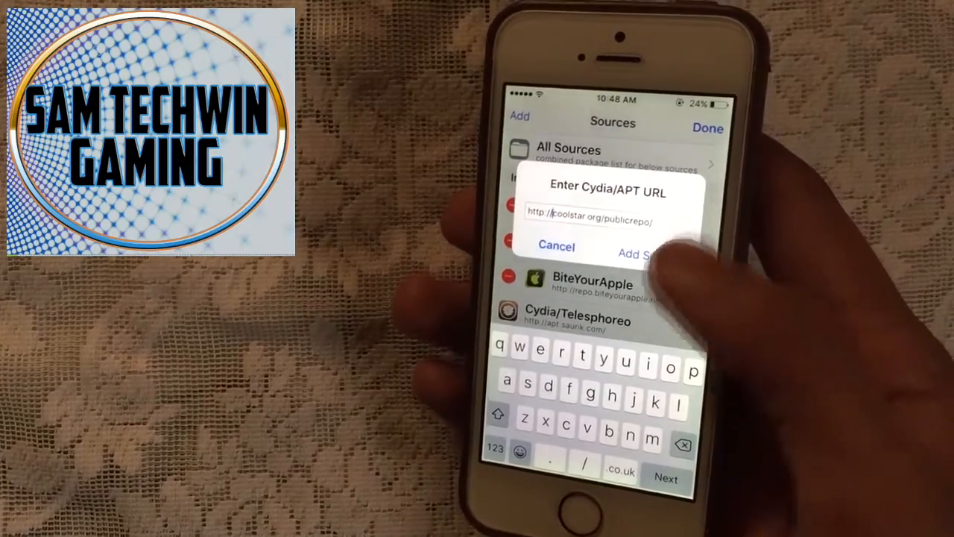
{"action": "left_click", "coordinate": [642, 254]}
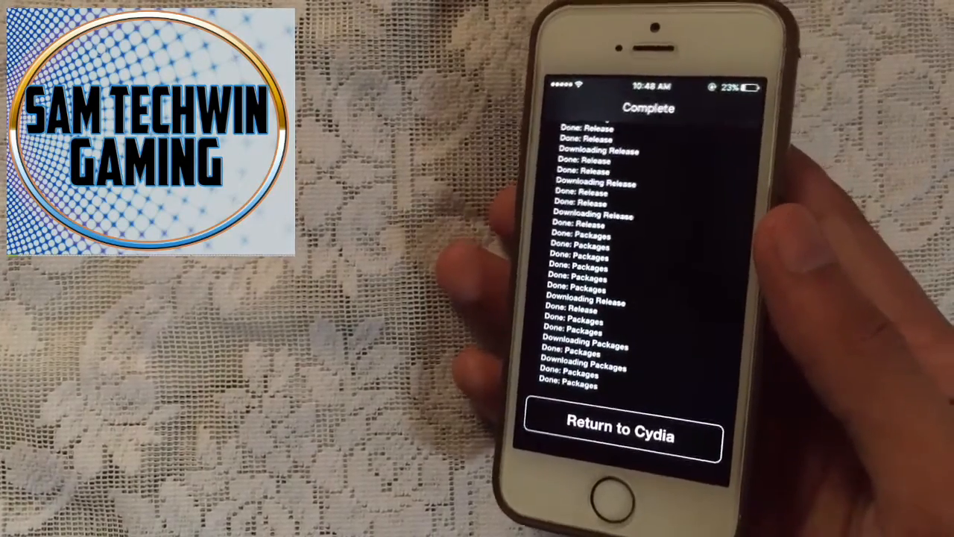
{"action": "left_click", "coordinate": [623, 435]}
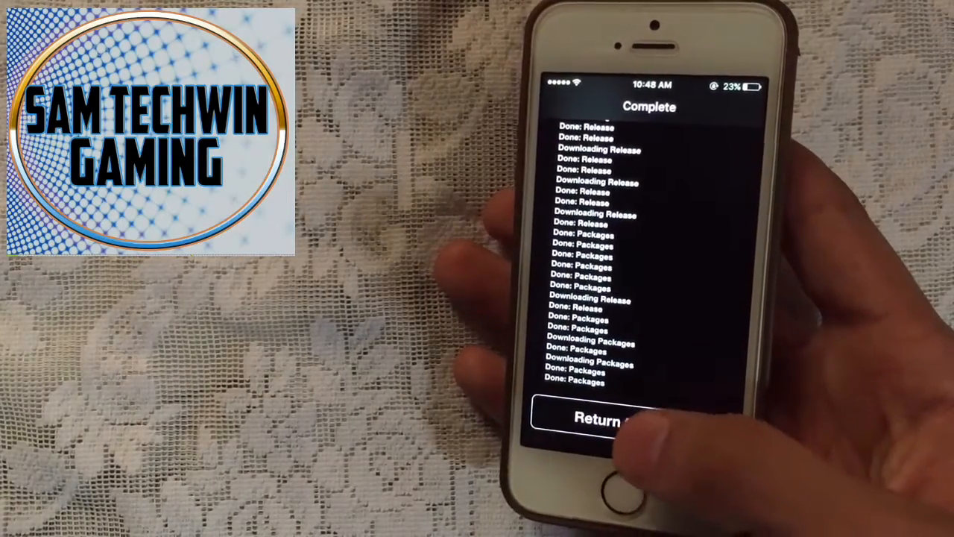
Install Stashing for iOS 9.2 - 9.3.3 from CoolStar's Repo packages, confirming its dependencies.
{"action": "left_click", "coordinate": [604, 418]}
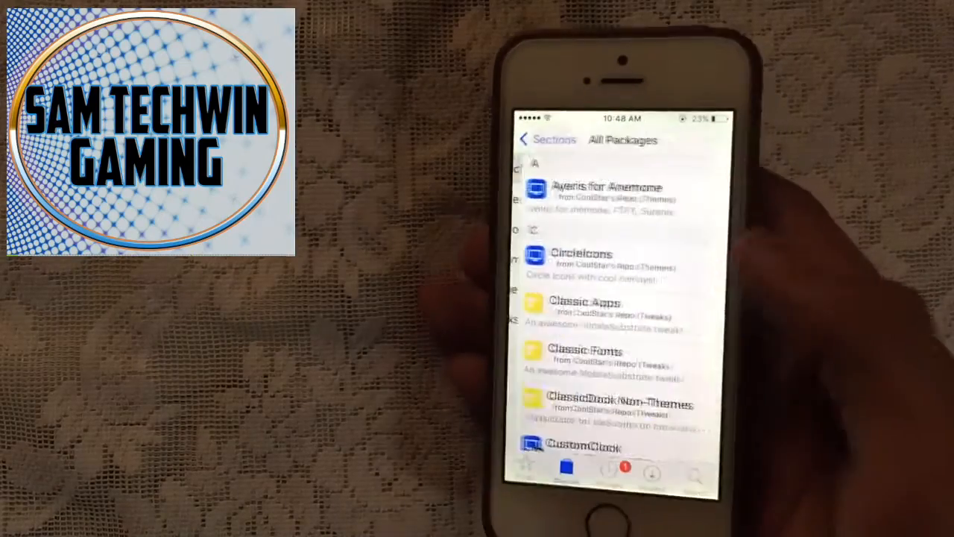
{"action": "scroll", "scroll_direction": "down", "scroll_amount": 3}
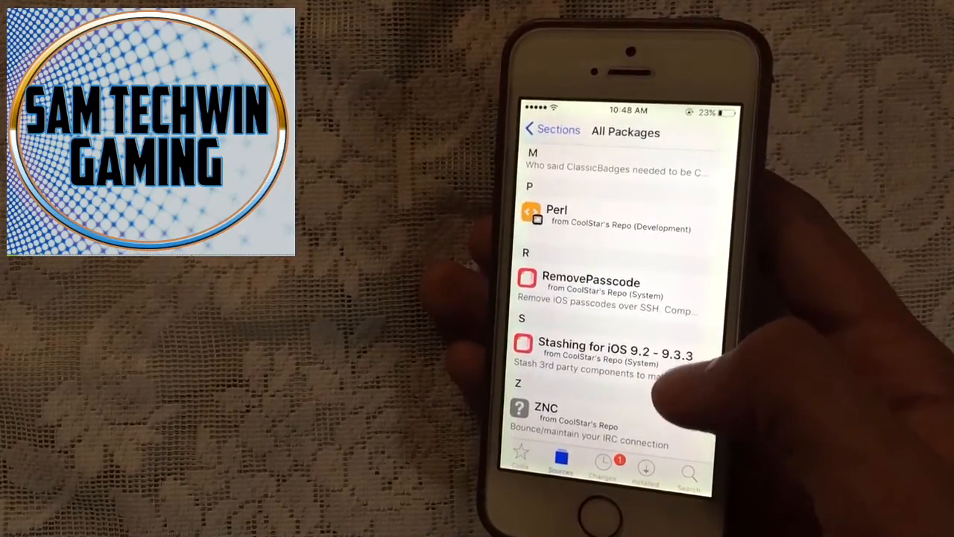
{"action": "left_click", "coordinate": [590, 355]}
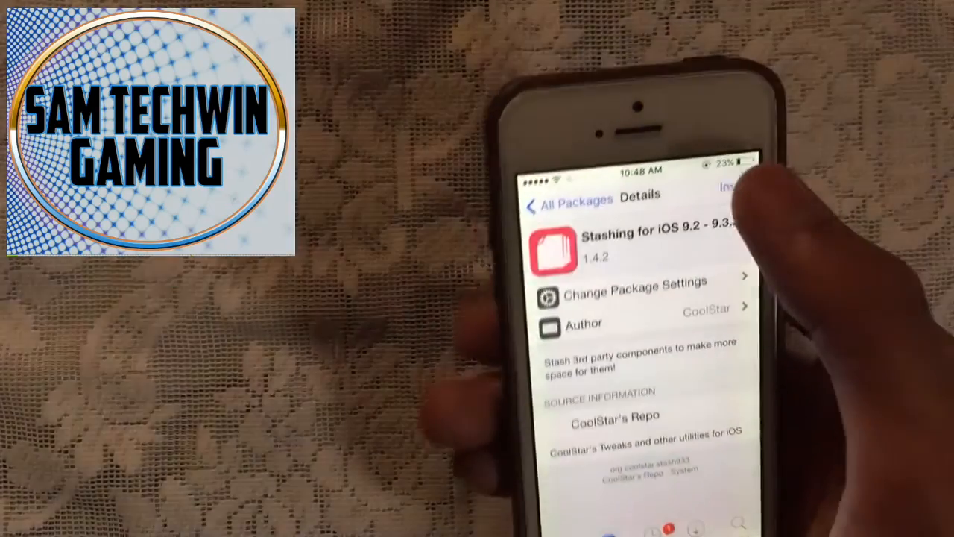
{"action": "left_click", "coordinate": [734, 188]}
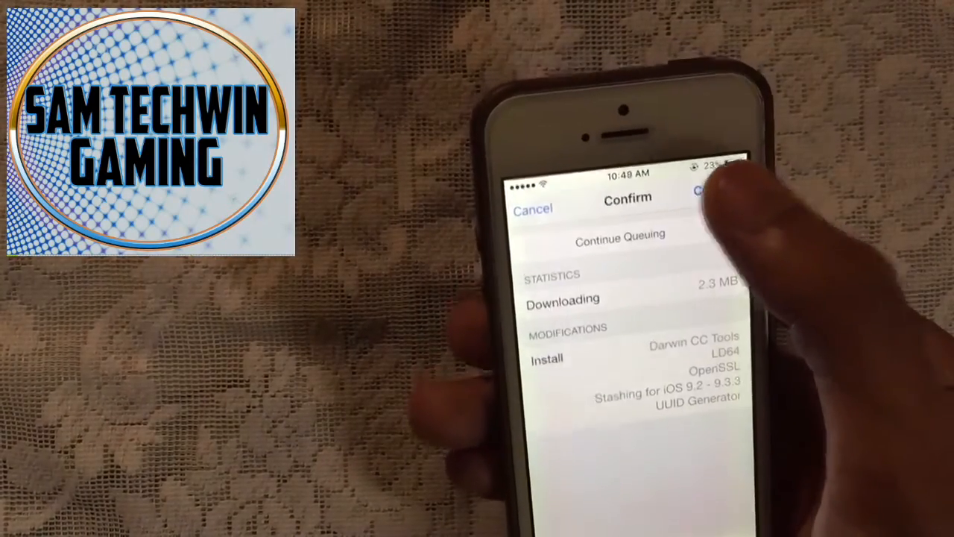
{"action": "left_click", "coordinate": [713, 192]}
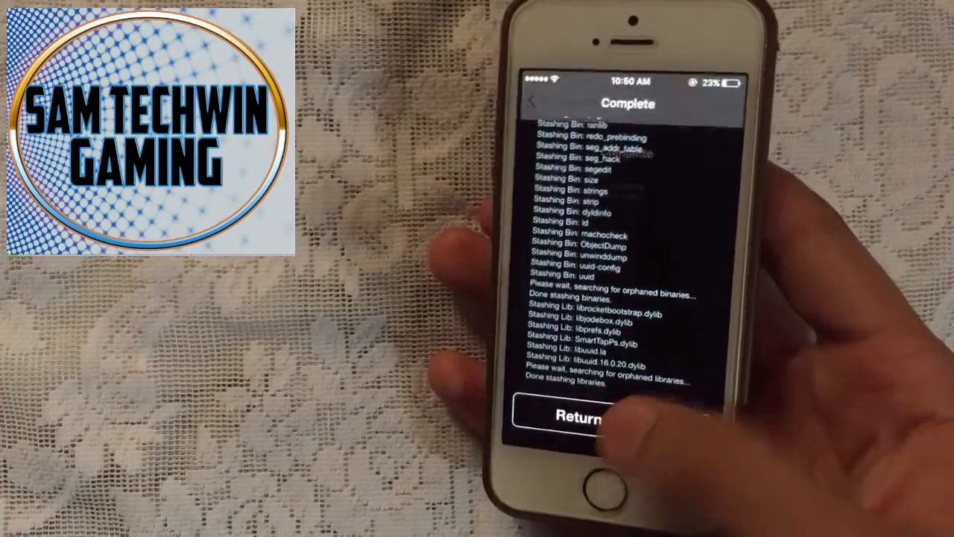
Return to Cydia and search 'Play' to install PlayBox HD.
{"action": "left_click", "coordinate": [582, 417]}
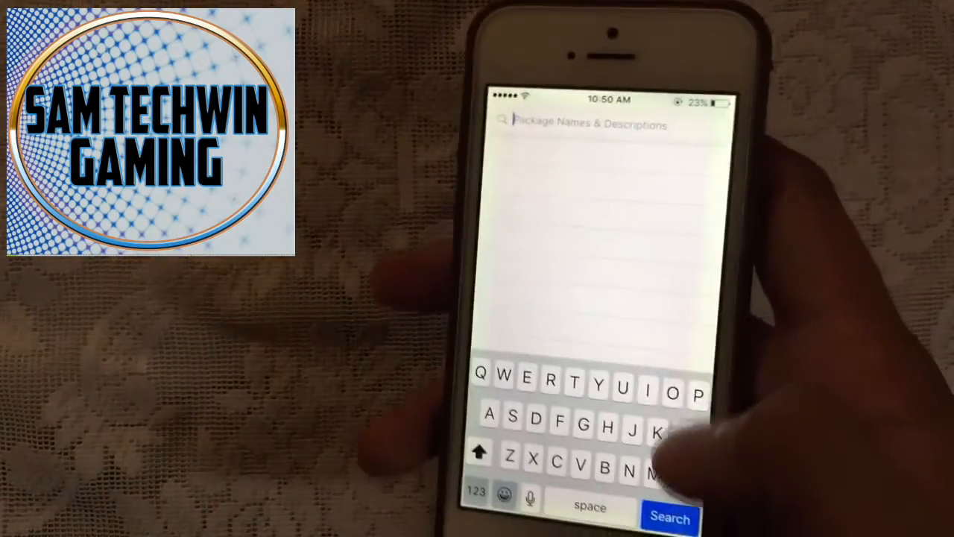
{"action": "type", "text": "Play"}
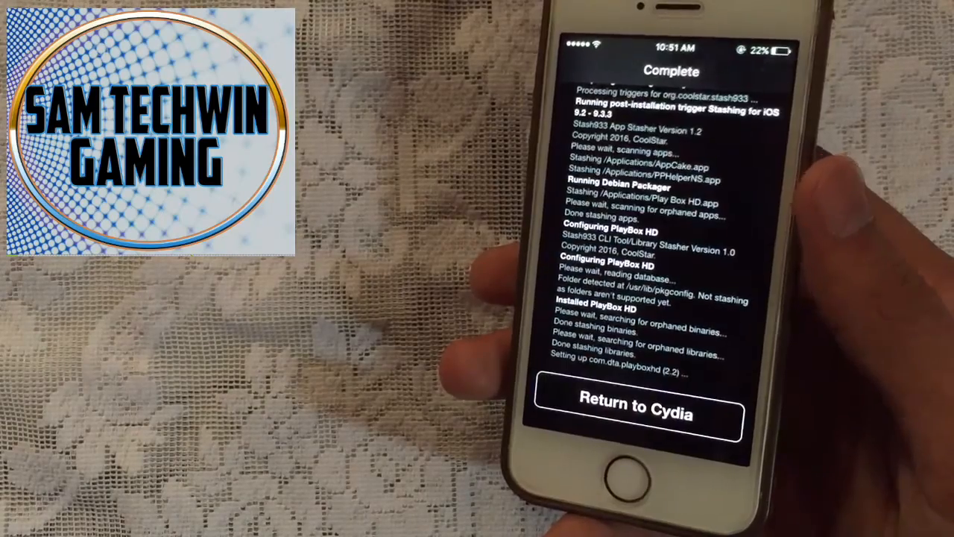
Search 'Appl', install Apple File Conduit "2" and restart SpringBoard.
{"action": "left_click", "coordinate": [635, 410]}
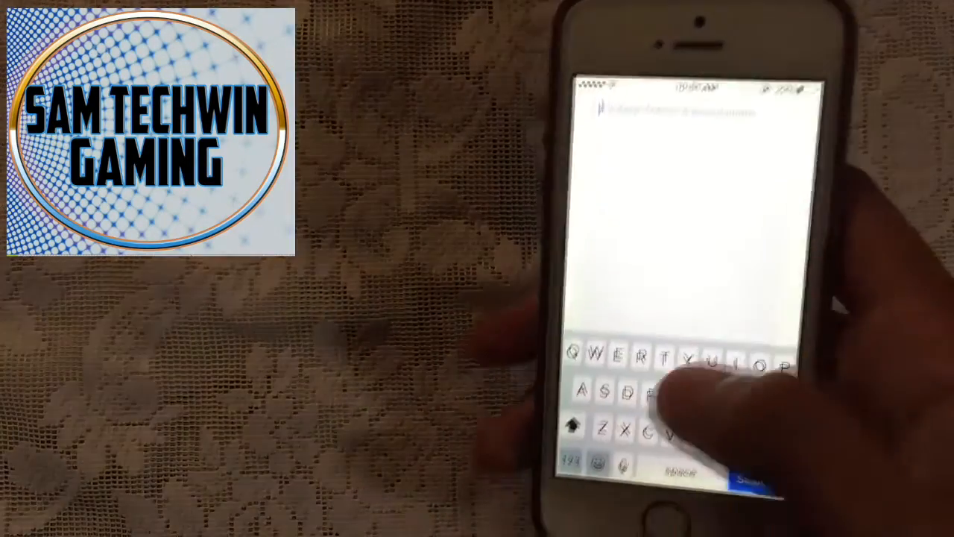
{"action": "type", "text": "Apple fil"}
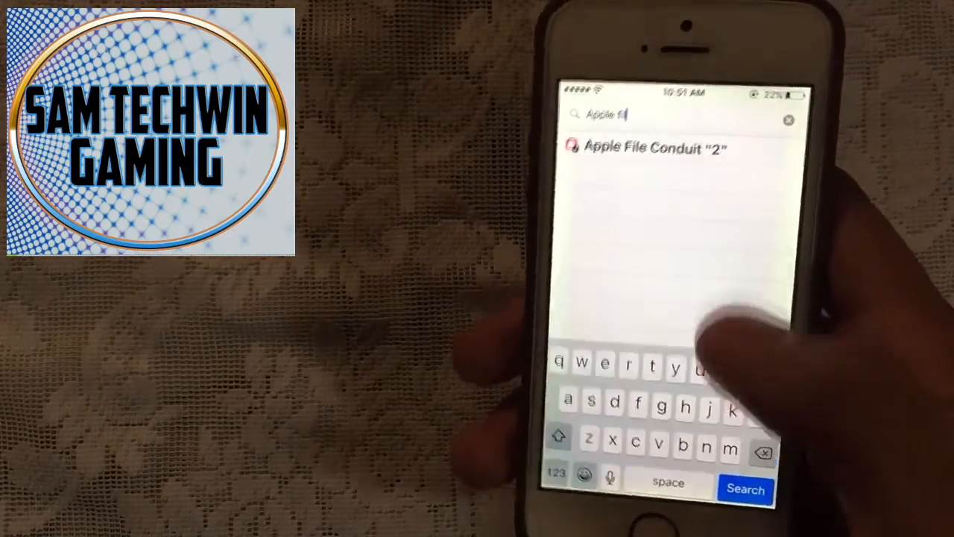
{"action": "left_click", "coordinate": [649, 149]}
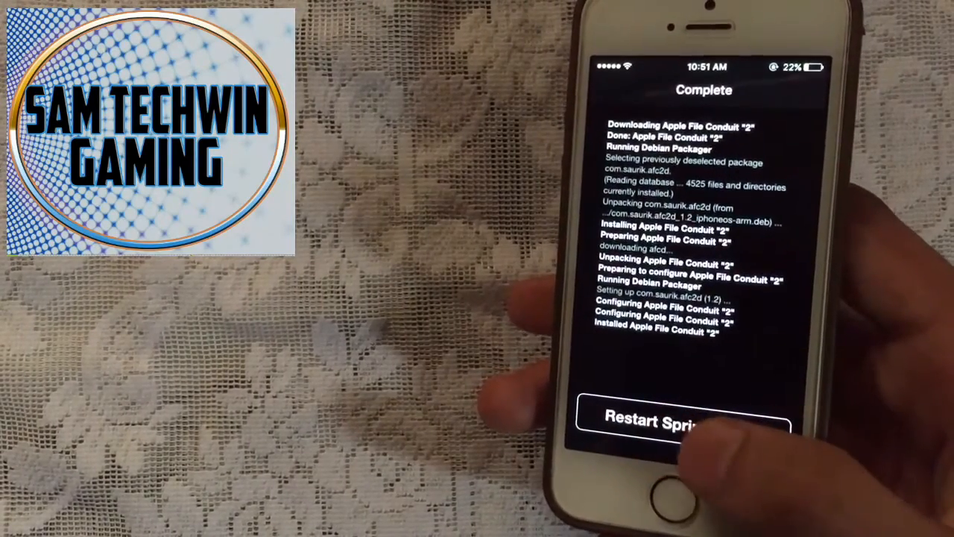
{"action": "left_click", "coordinate": [683, 416]}
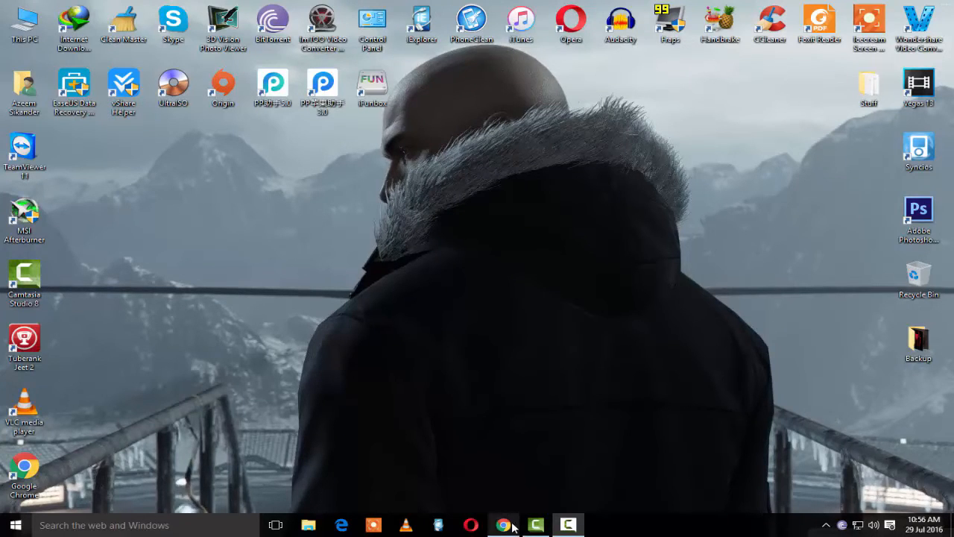
{"action": "left_click", "coordinate": [504, 525]}
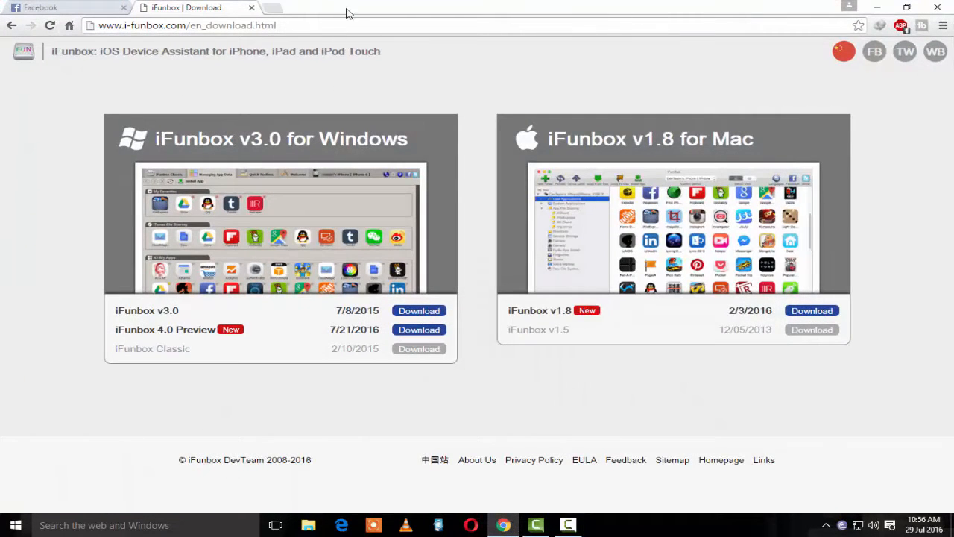
{"action": "left_click", "coordinate": [186, 25]}
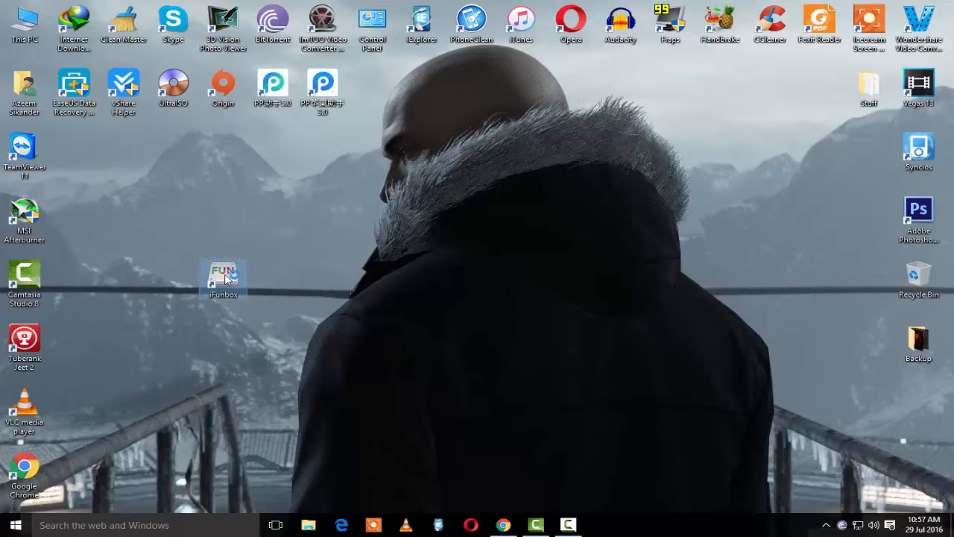
Launch iFunbox and browse the iPhone's Raw File System in the File Browser.
{"action": "double_click", "coordinate": [223, 276]}
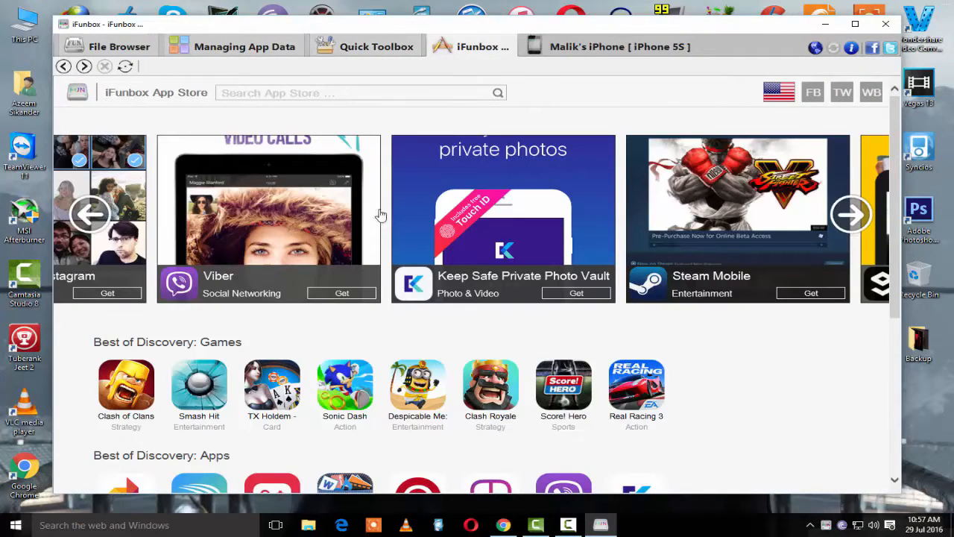
{"action": "left_click", "coordinate": [110, 47]}
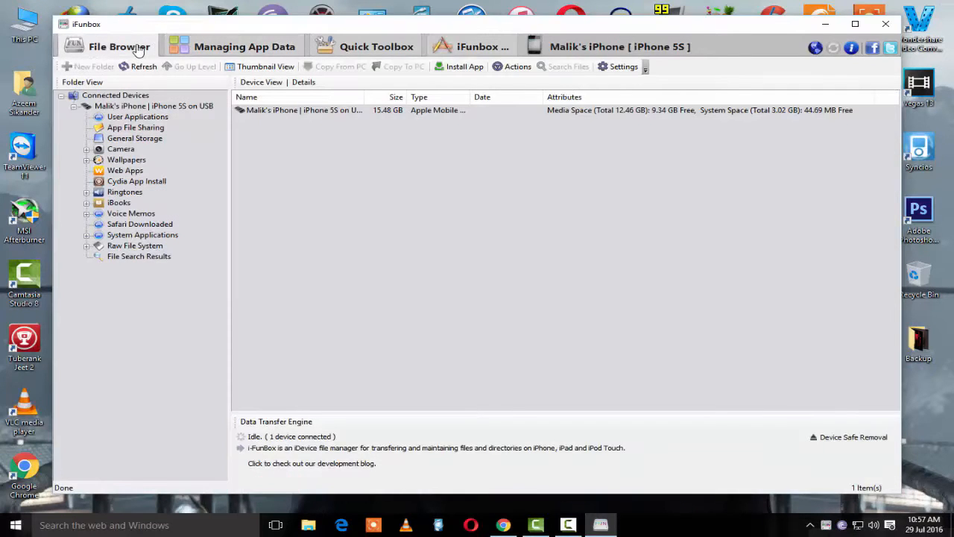
{"action": "left_click", "coordinate": [134, 244]}
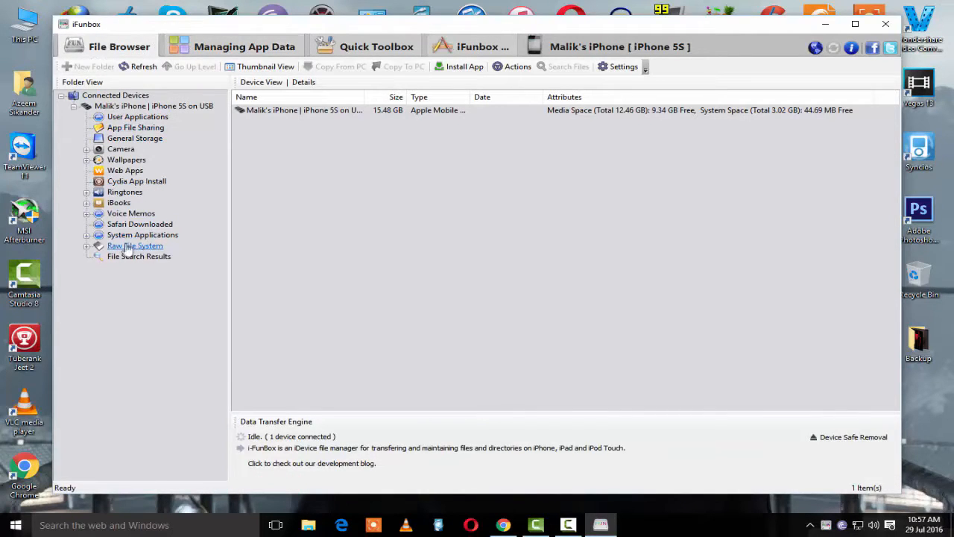
{"action": "left_click", "coordinate": [135, 245]}
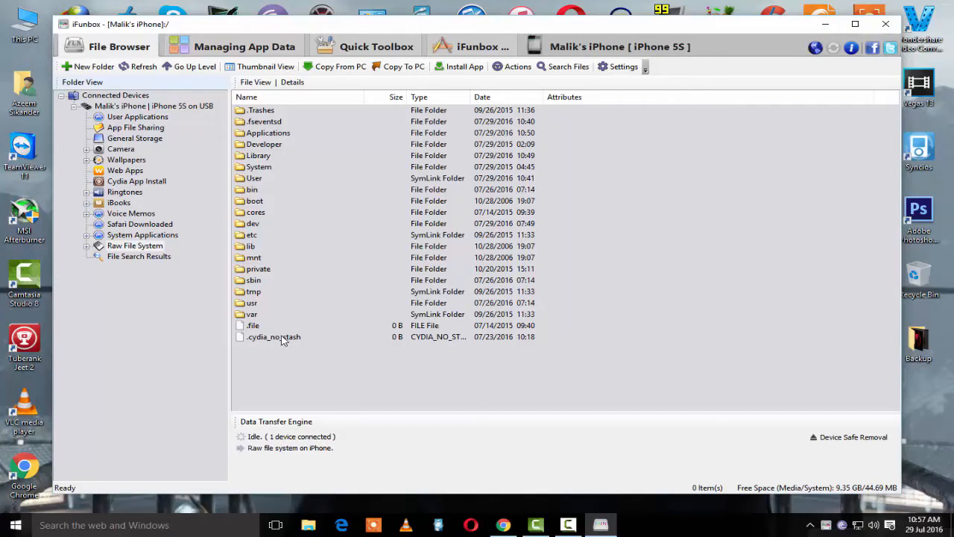
Rename cydia_no_stash to .cydia_no_stash, refresh the listing and select the renamed file.
{"action": "right_click", "coordinate": [274, 337]}
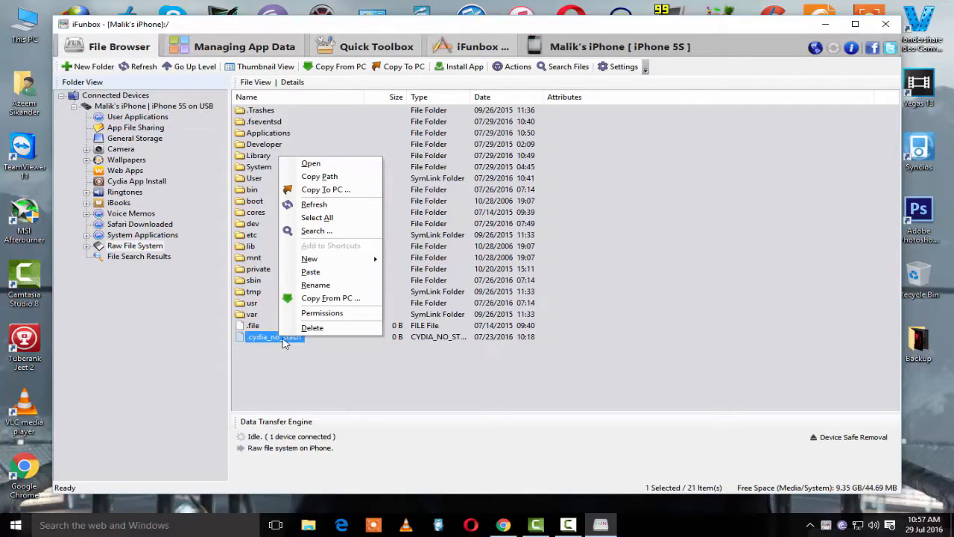
{"action": "left_click", "coordinate": [316, 285]}
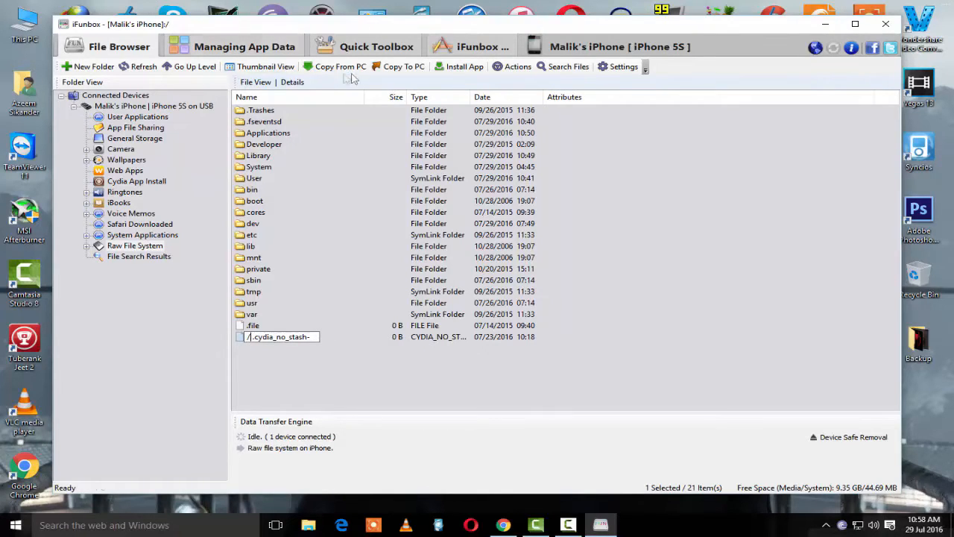
{"action": "mouse_move", "coordinate": [143, 66]}
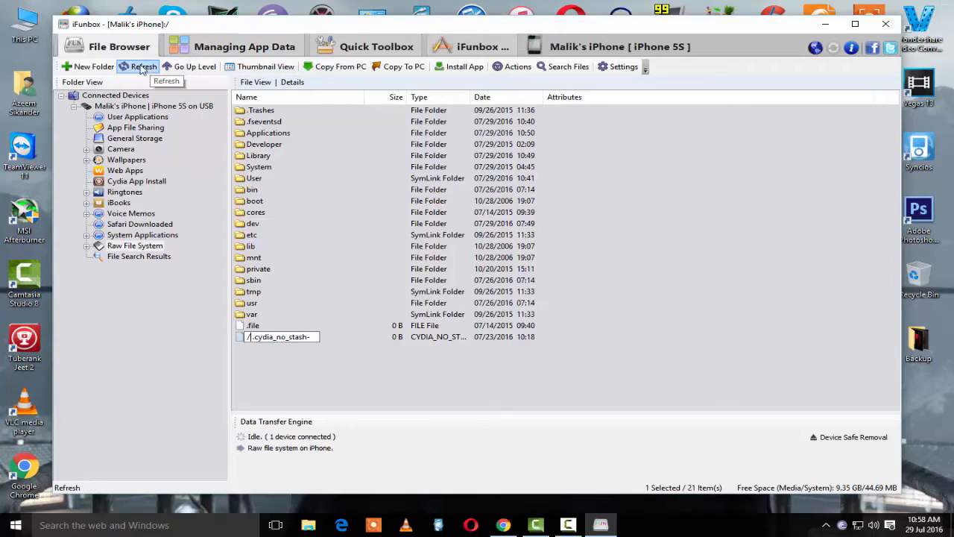
{"action": "left_click", "coordinate": [137, 66]}
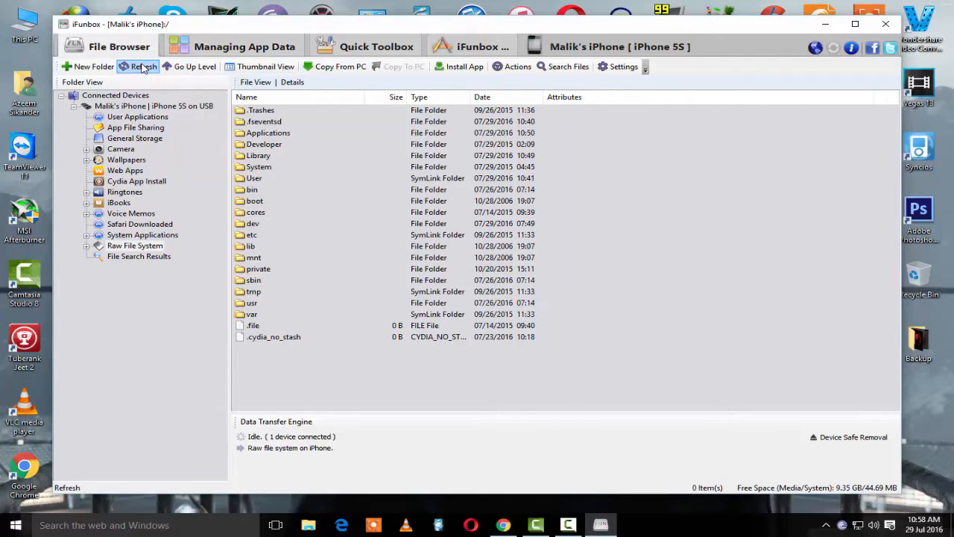
{"action": "left_click", "coordinate": [274, 337]}
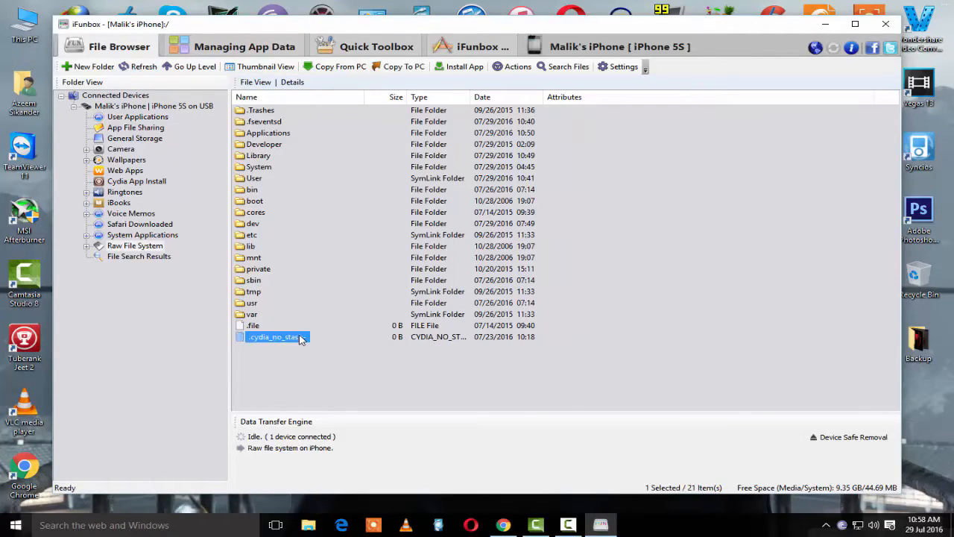